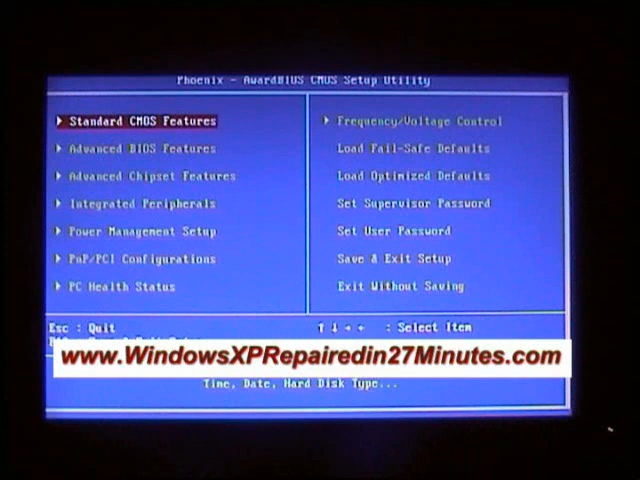
In Advanced BIOS Features, boot CDROM first and Hard Disk second, then save and restart with F10 and Y.
{"action": "key", "text": "Down"}
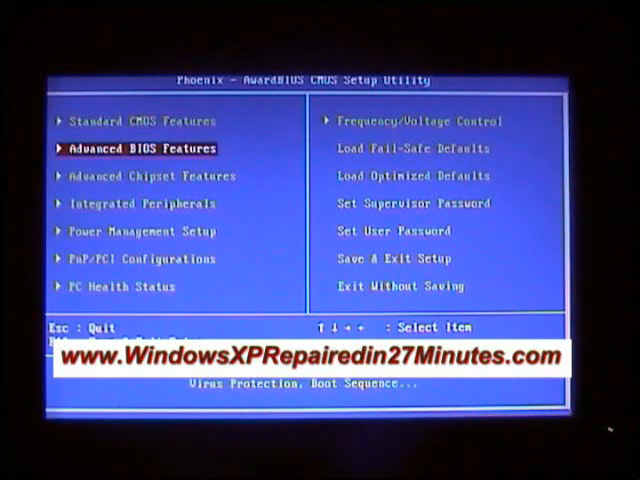
{"action": "key", "text": "down"}
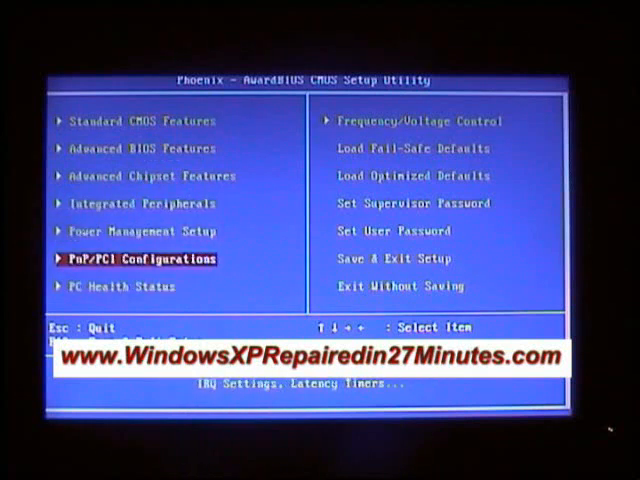
{"action": "key", "text": "up"}
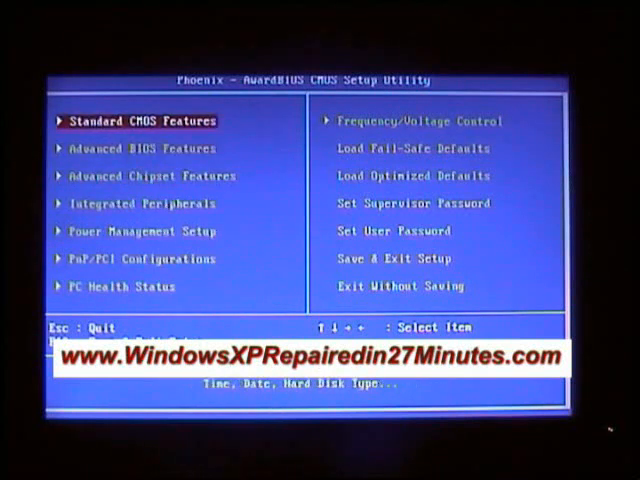
{"action": "key", "text": "down"}
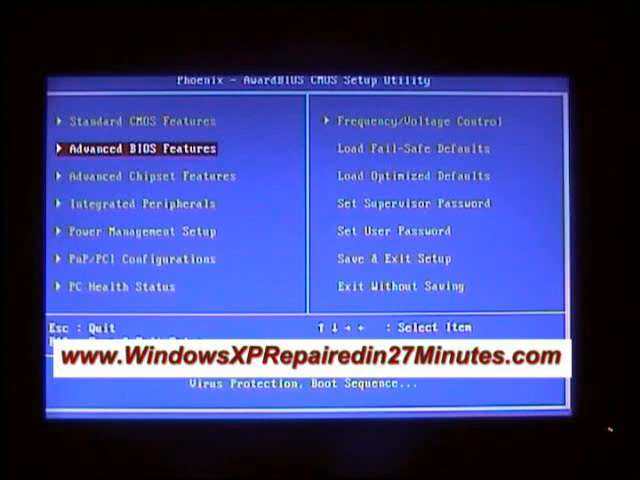
{"action": "key", "text": "enter"}
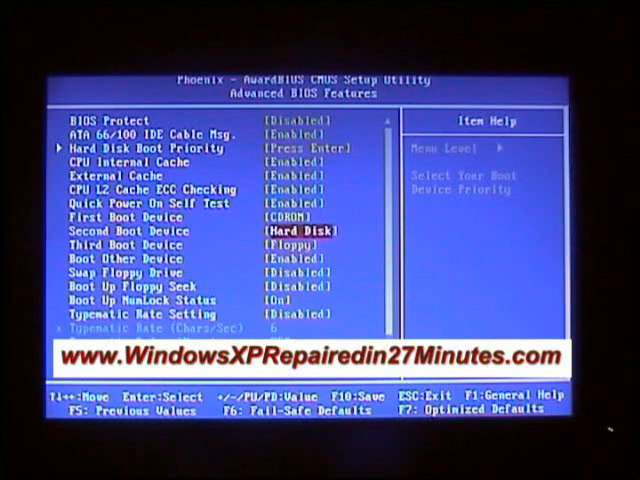
{"action": "key", "text": "F10"}
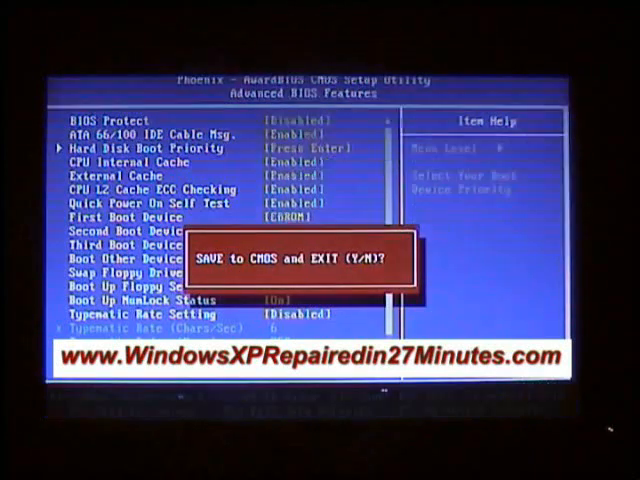
{"action": "key", "text": "y"}
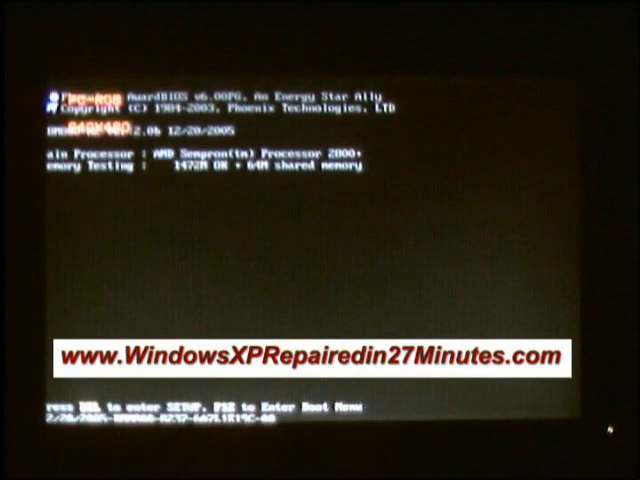